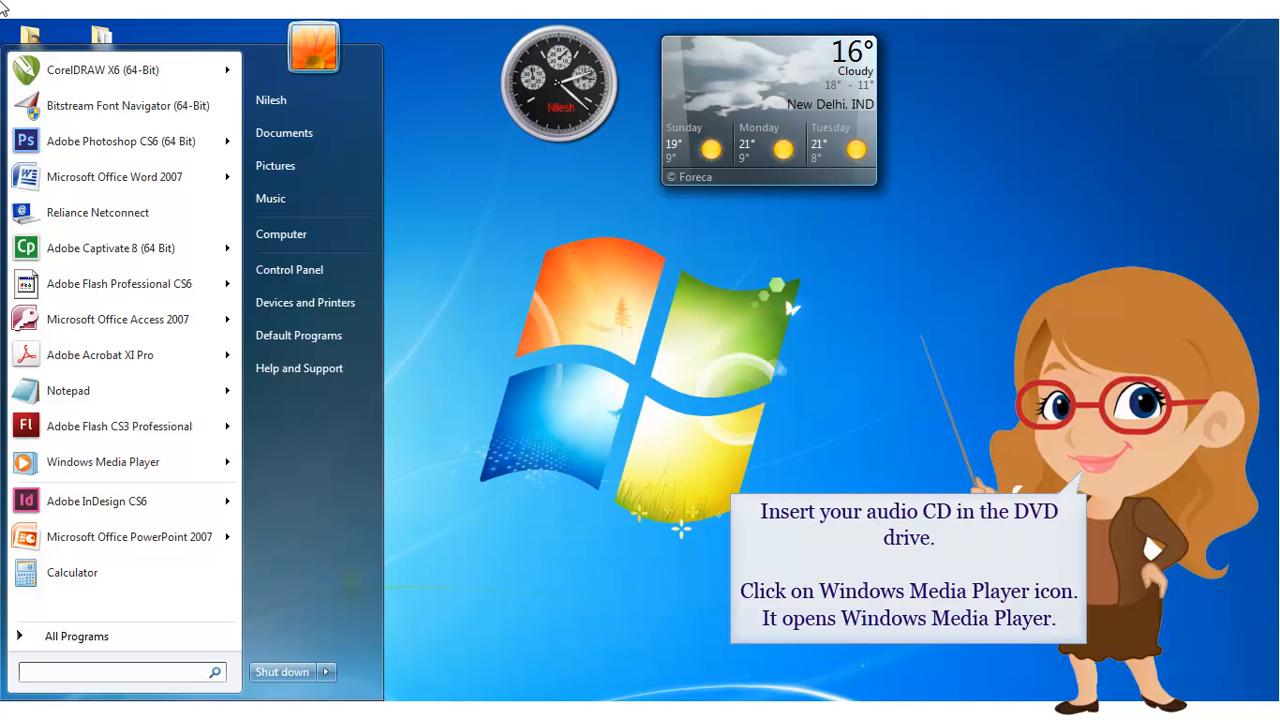
{"action": "mouse_move", "coordinate": [12, 18]}
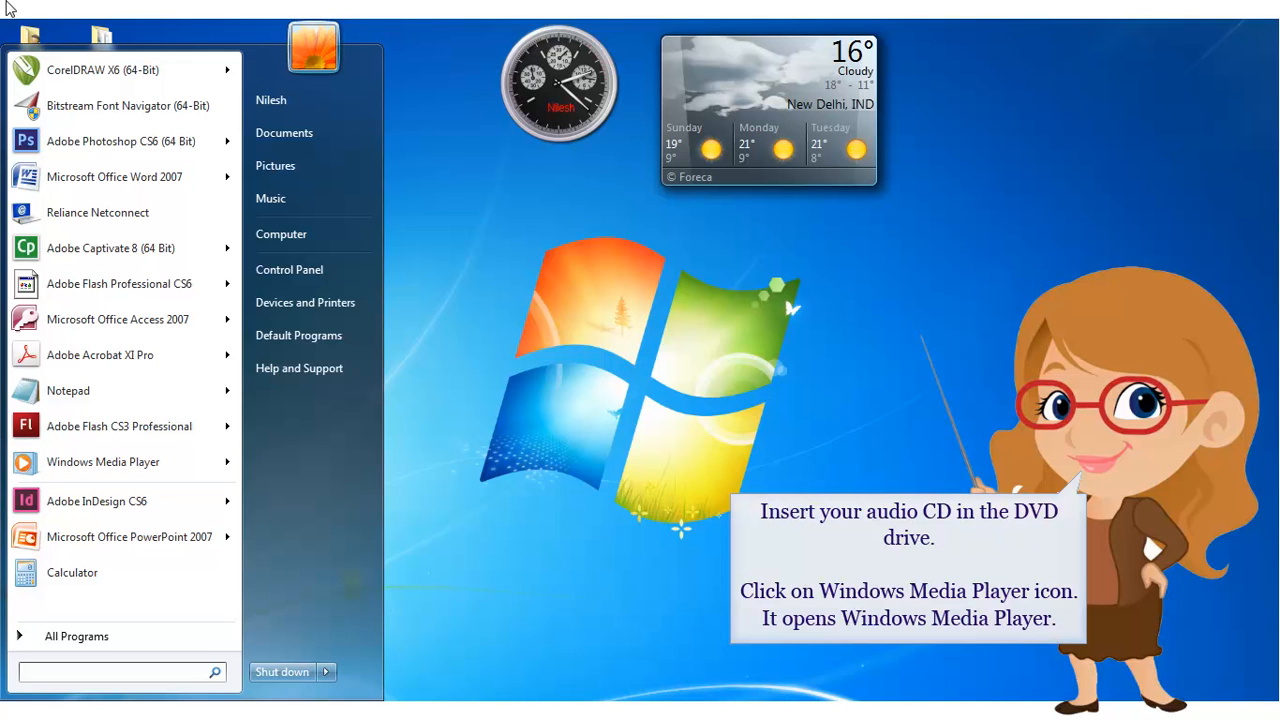
{"action": "mouse_move", "coordinate": [73, 454]}
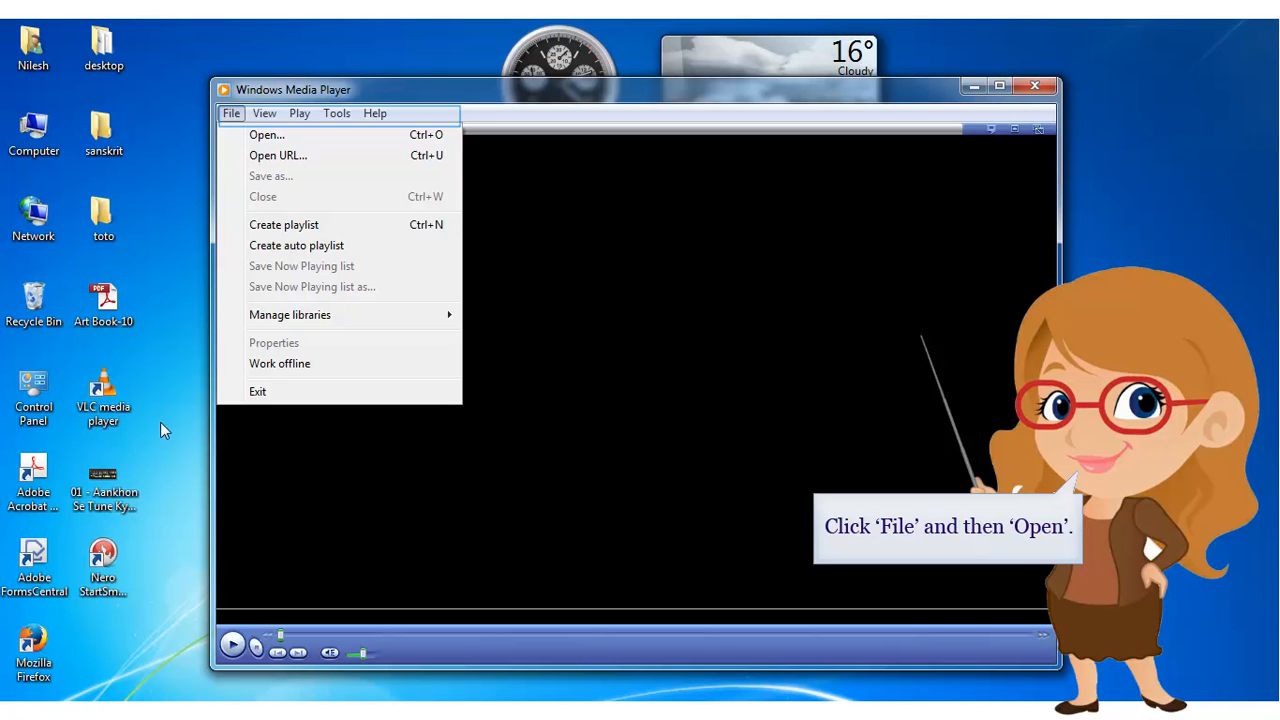
- Open the Windows Media Player Open dialog listing the computer's drives
{"action": "left_click", "coordinate": [266, 134]}
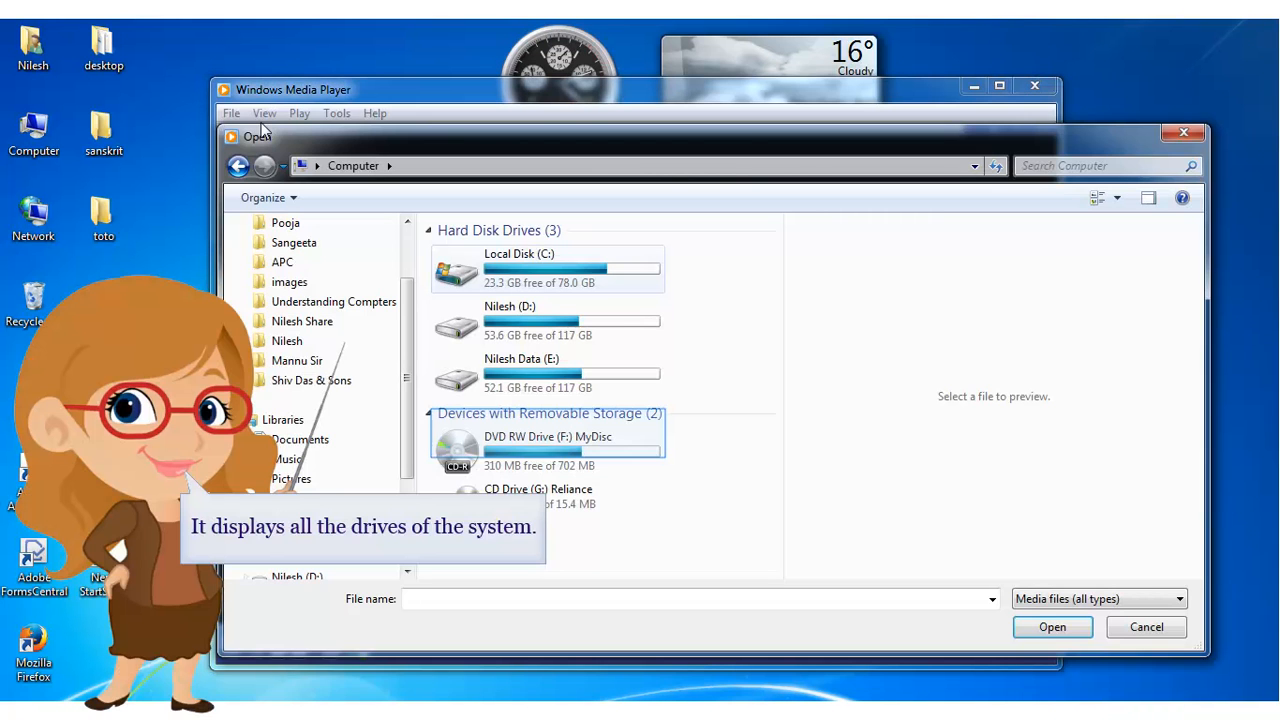
{"action": "mouse_move", "coordinate": [425, 222]}
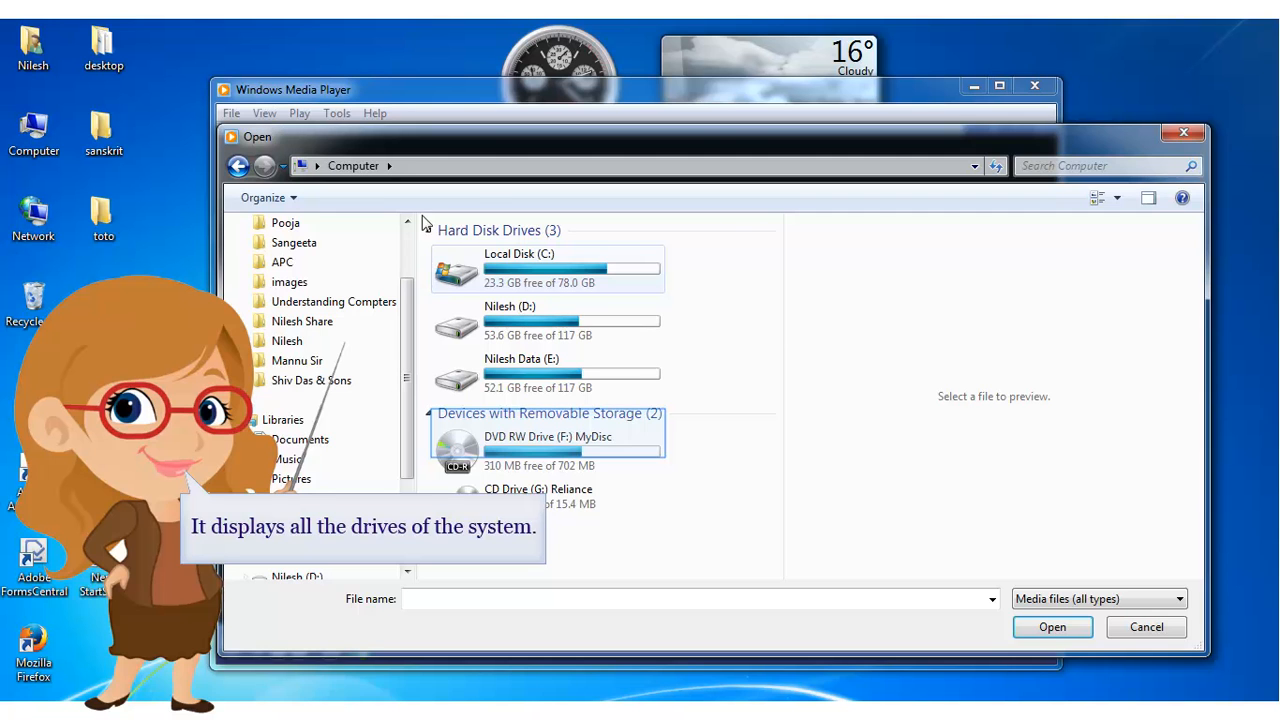
- Select DVD RW Drive (F:) MyDisc under Devices with Removable Storage
{"action": "left_click", "coordinate": [547, 450]}
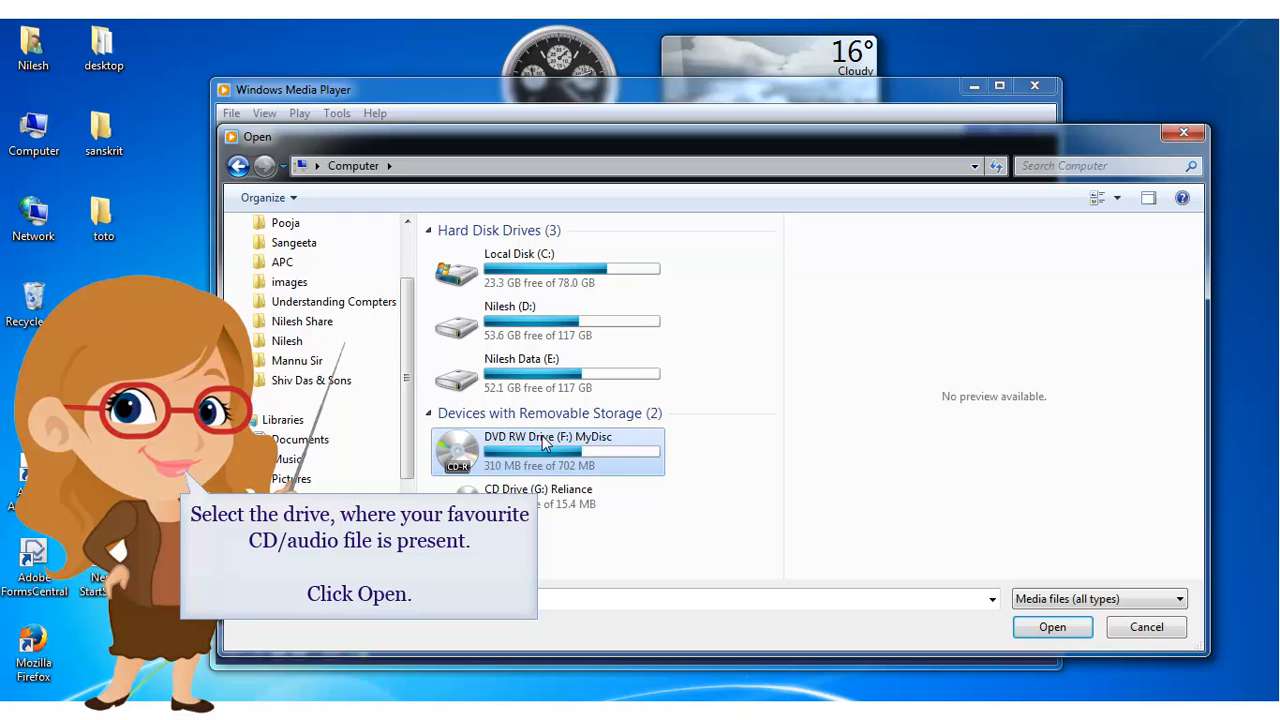
{"action": "mouse_move", "coordinate": [1057, 573]}
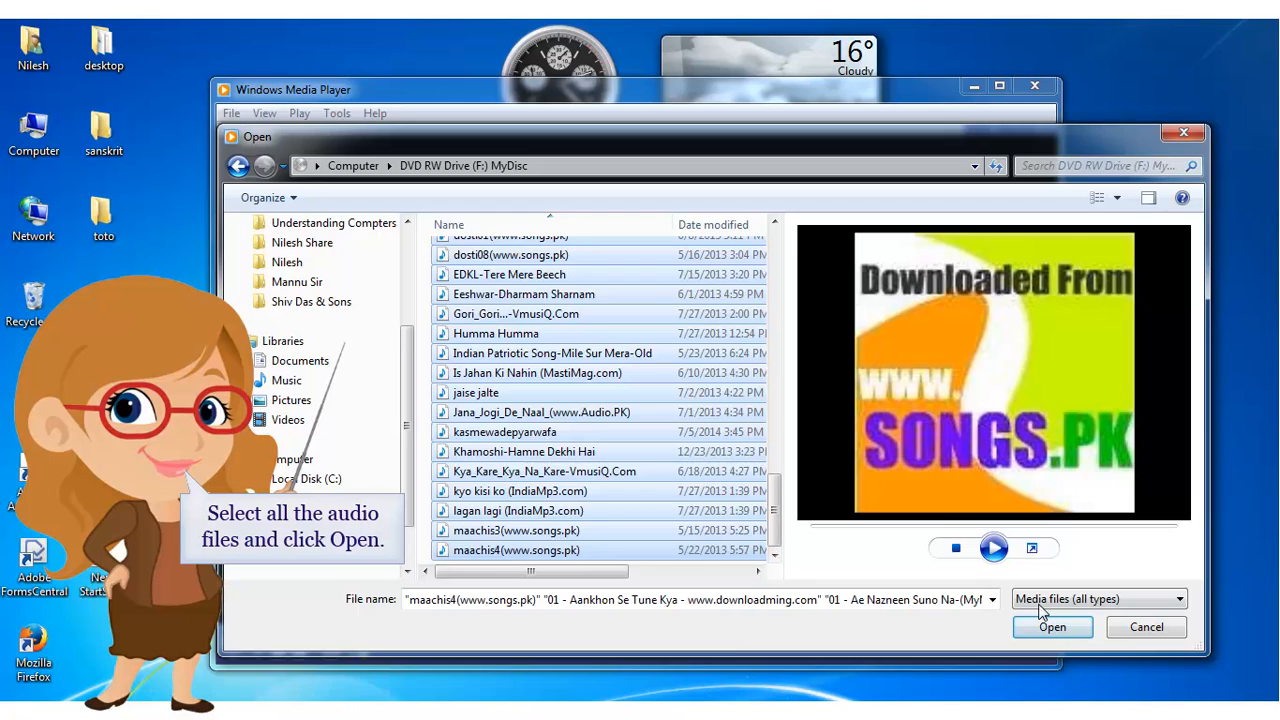
- Open all audio files from the DVD so 'Meri Tamannaon Ki Taqdeer' starts playing
{"action": "left_click", "coordinate": [1052, 627]}
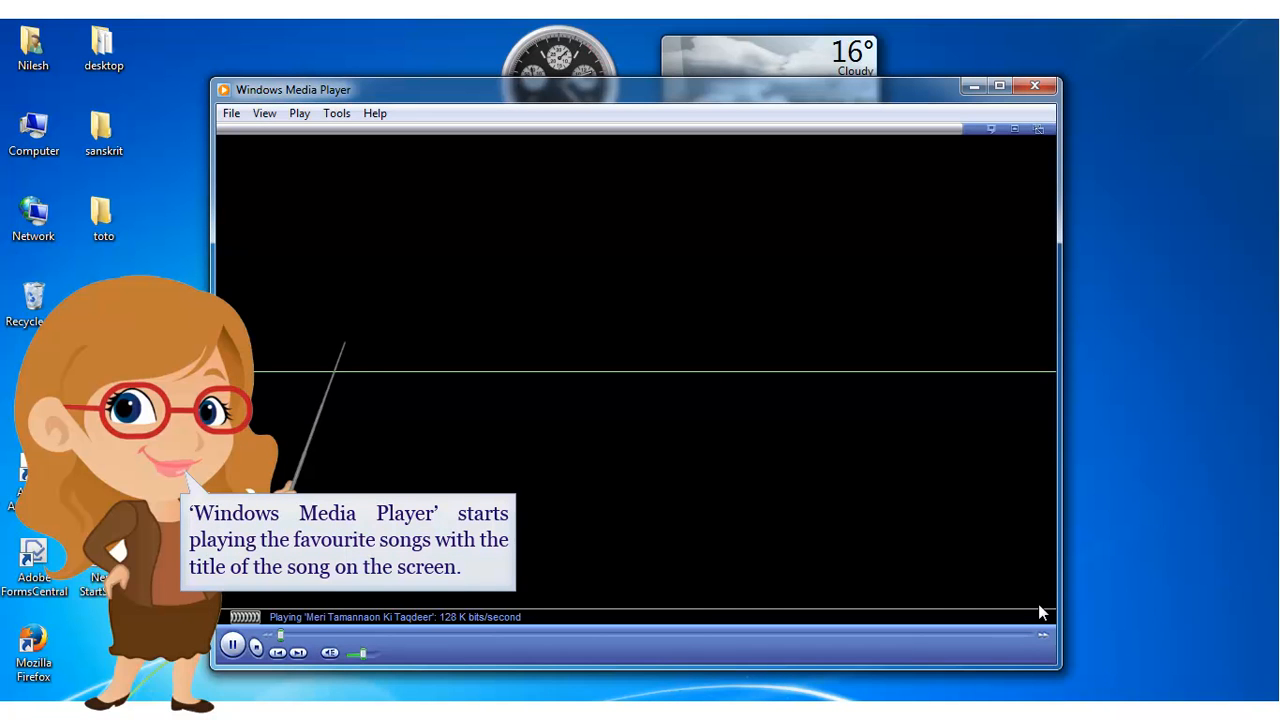